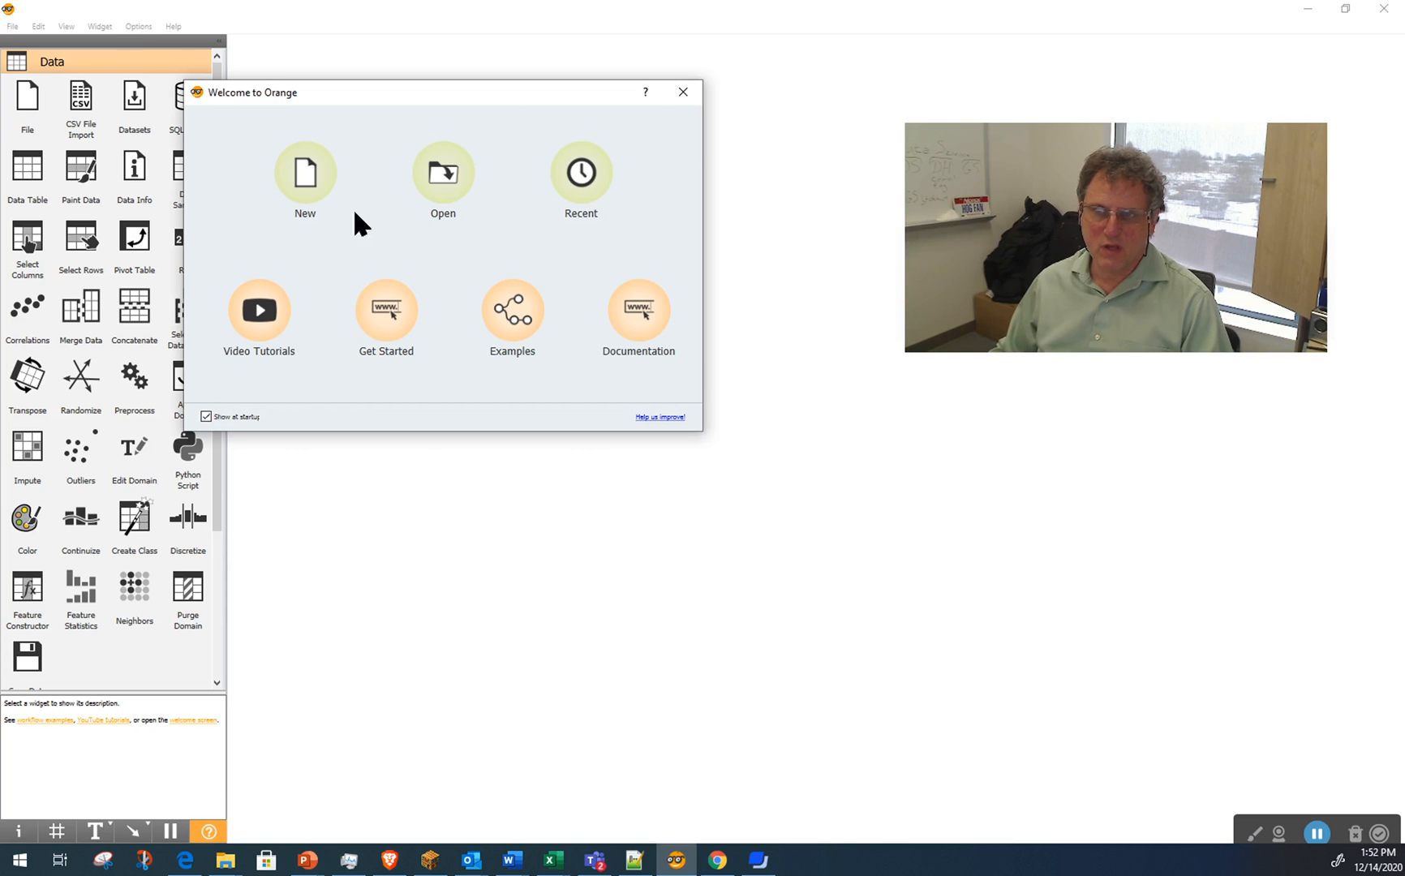
Dismiss the welcome screen, then untick Orange3-Geo in Add-ons and cancel without installing.
left_click(682, 90)
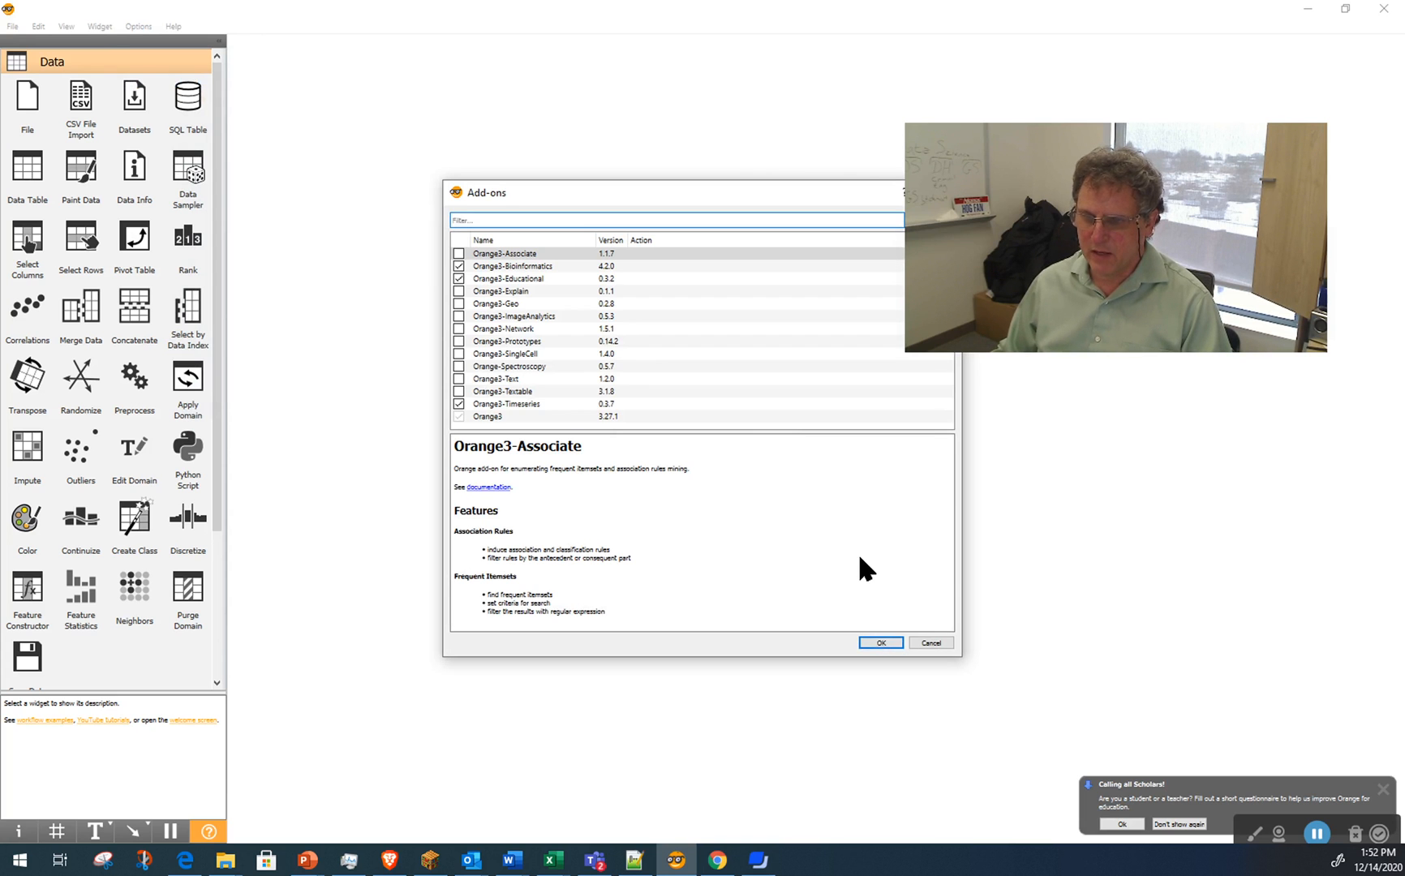
mouse_move(476, 313)
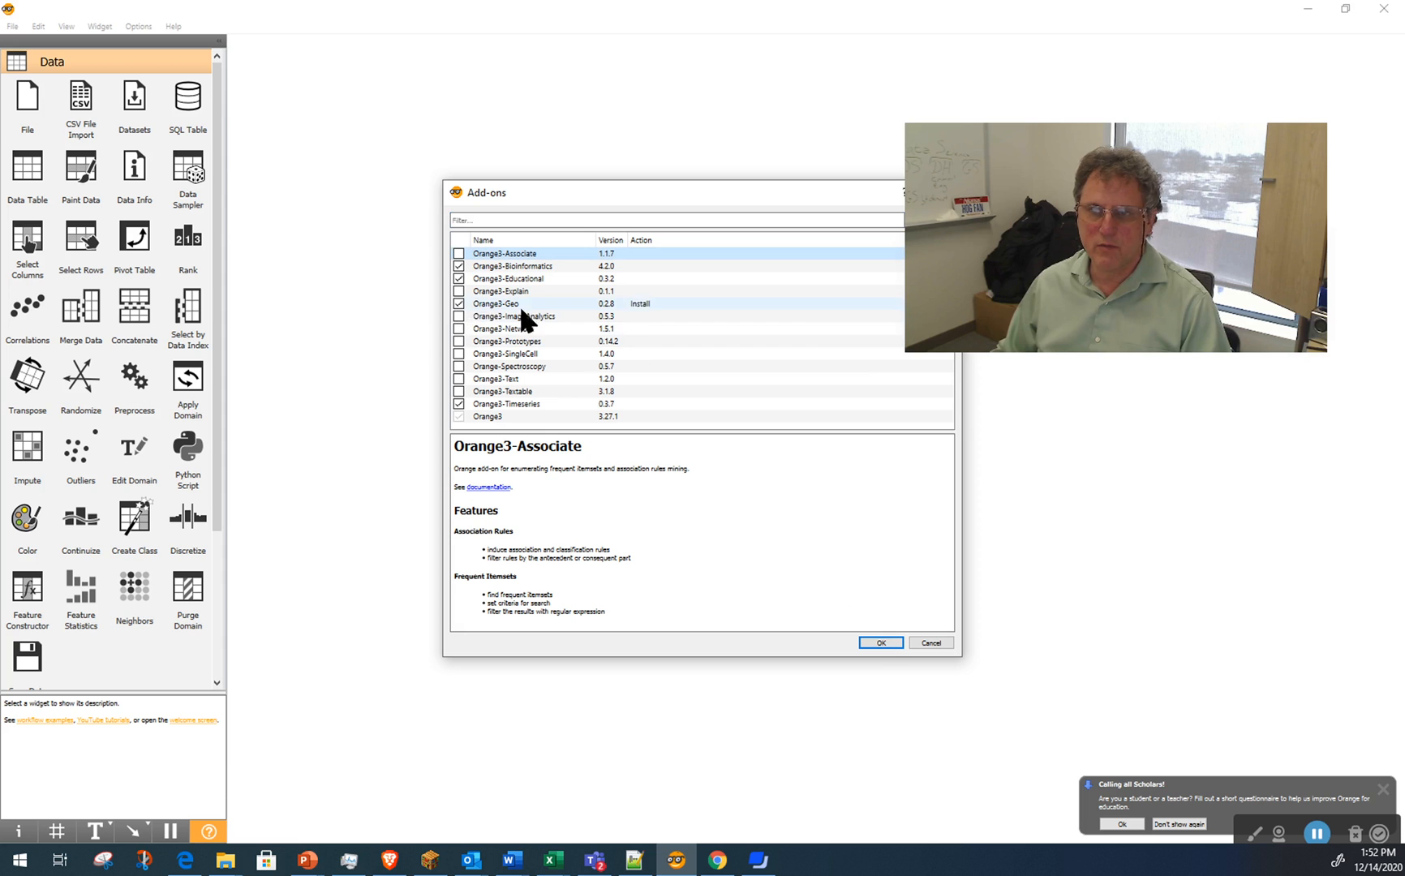
left_click(459, 304)
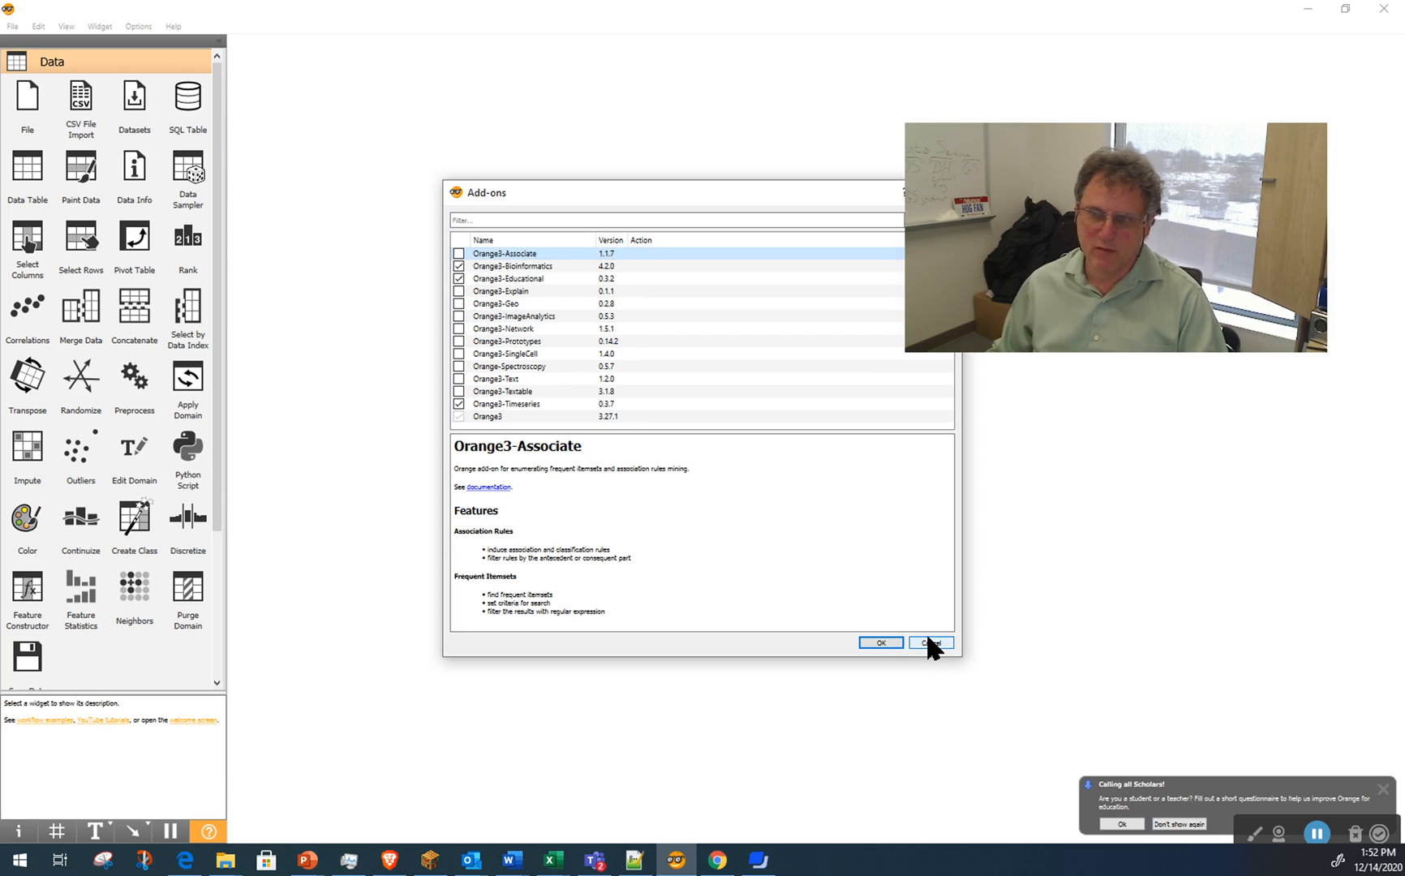
left_click(932, 643)
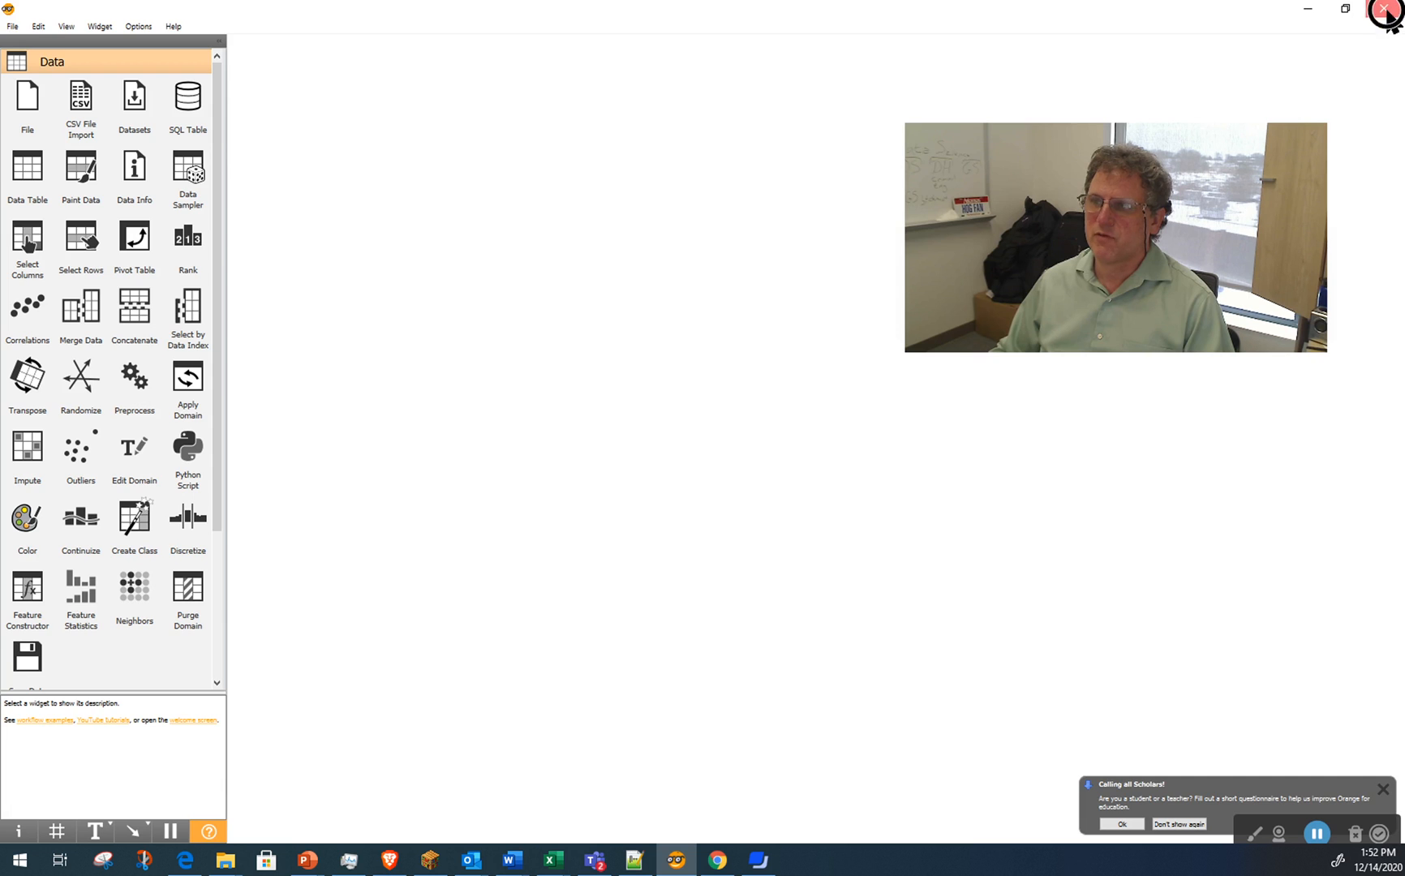
Exit Orange Data Mining and open the Start menu's program list.
left_click(1385, 10)
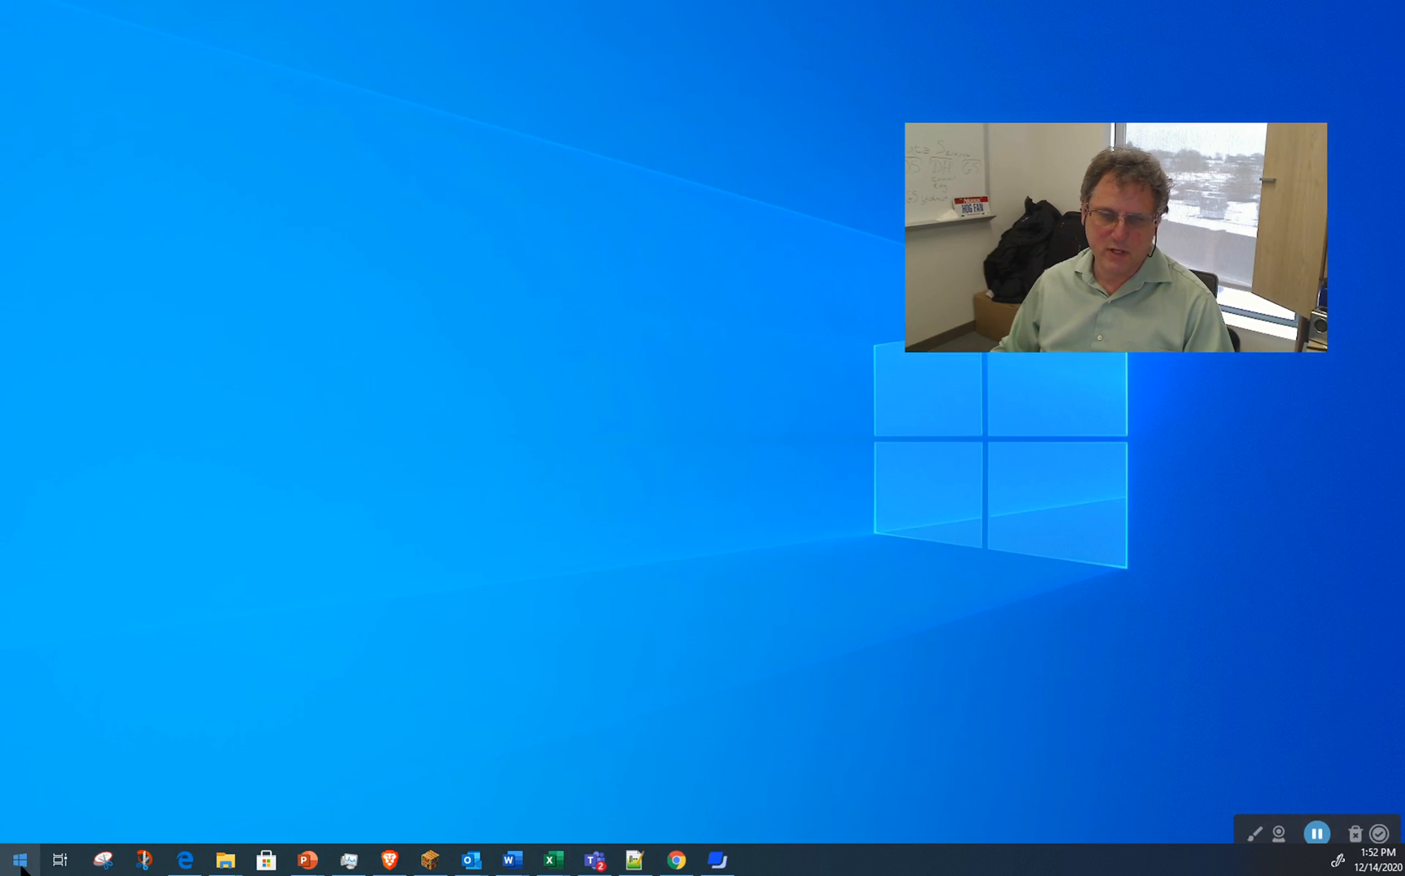
left_click(18, 858)
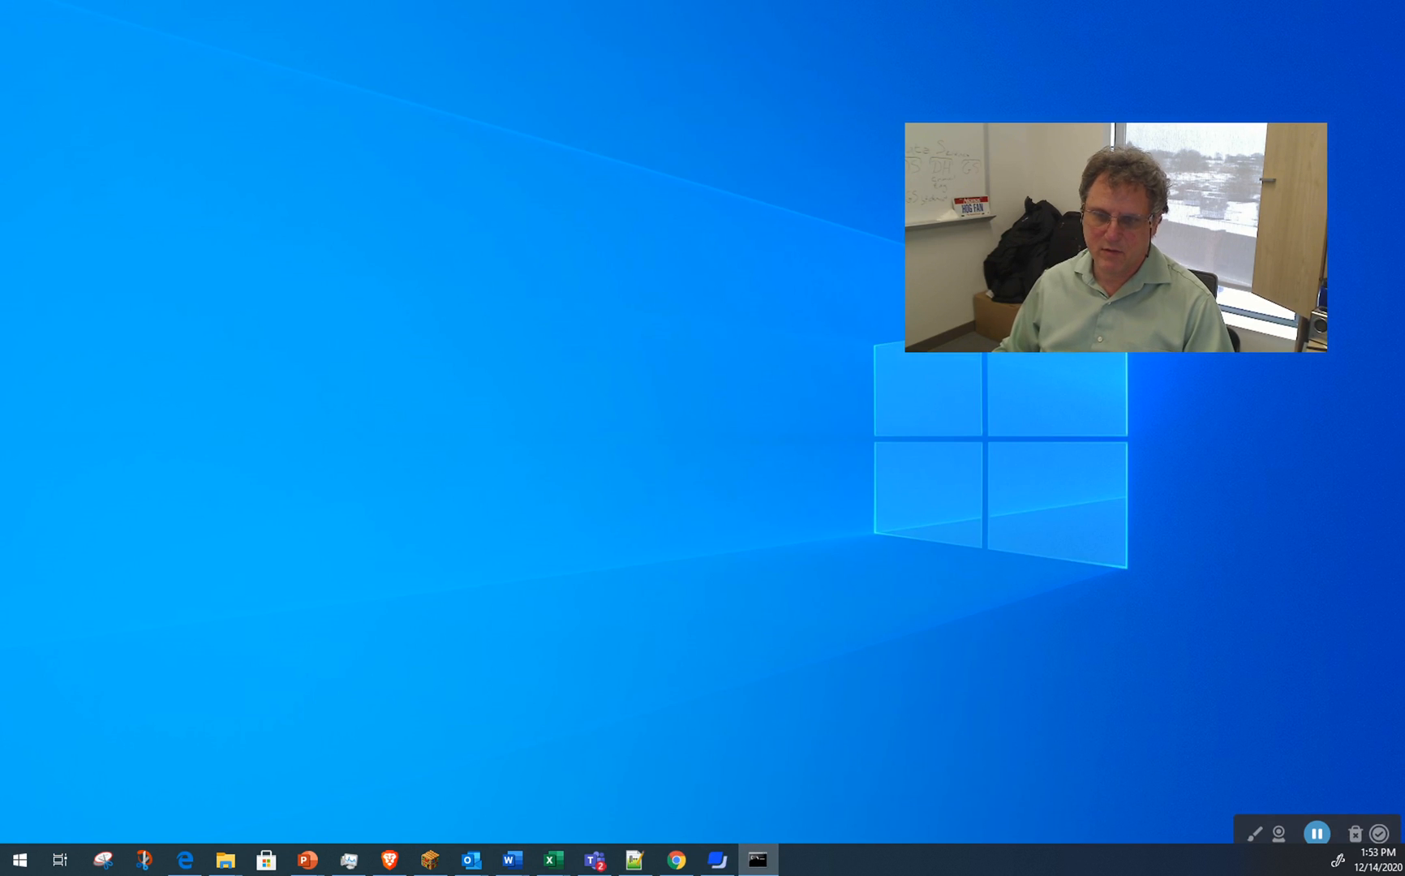
In the maximized prompt, run 'pip install Orange3-Geo', then exit the prompt.
left_click(755, 858)
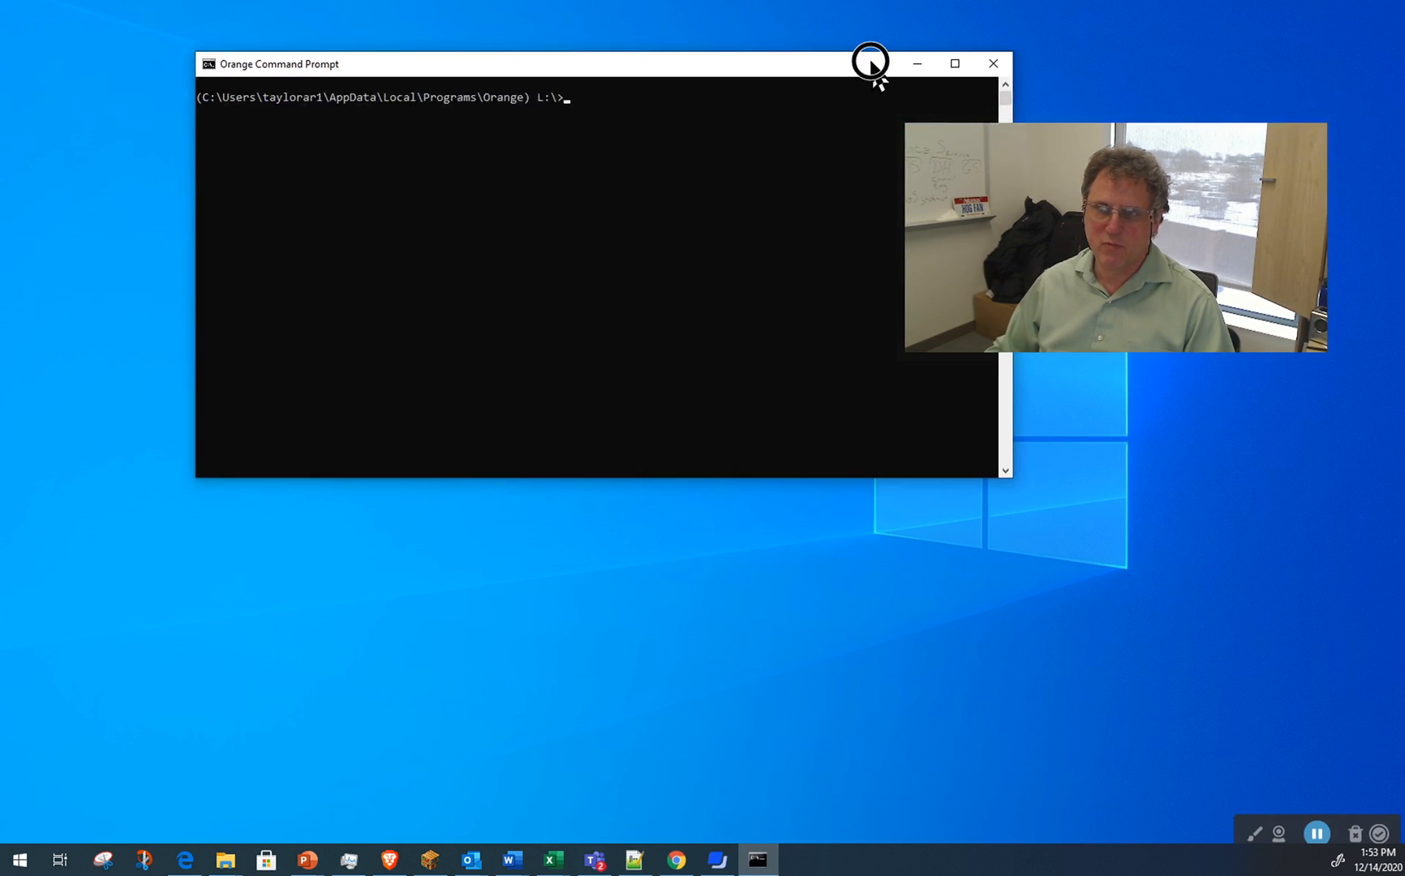
left_click(955, 64)
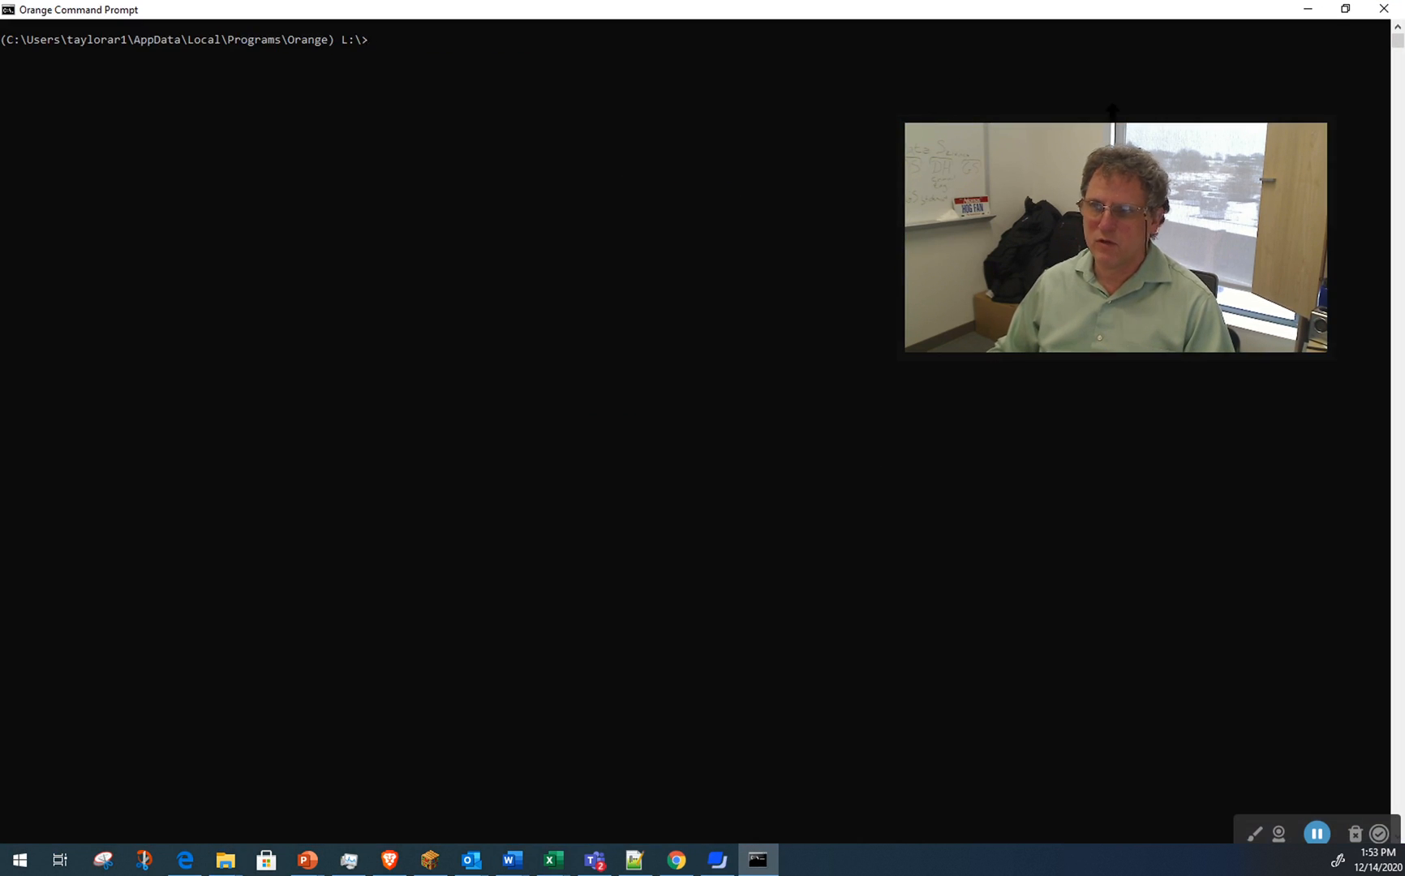
left_click_drag(1115, 237, 1191, 18)
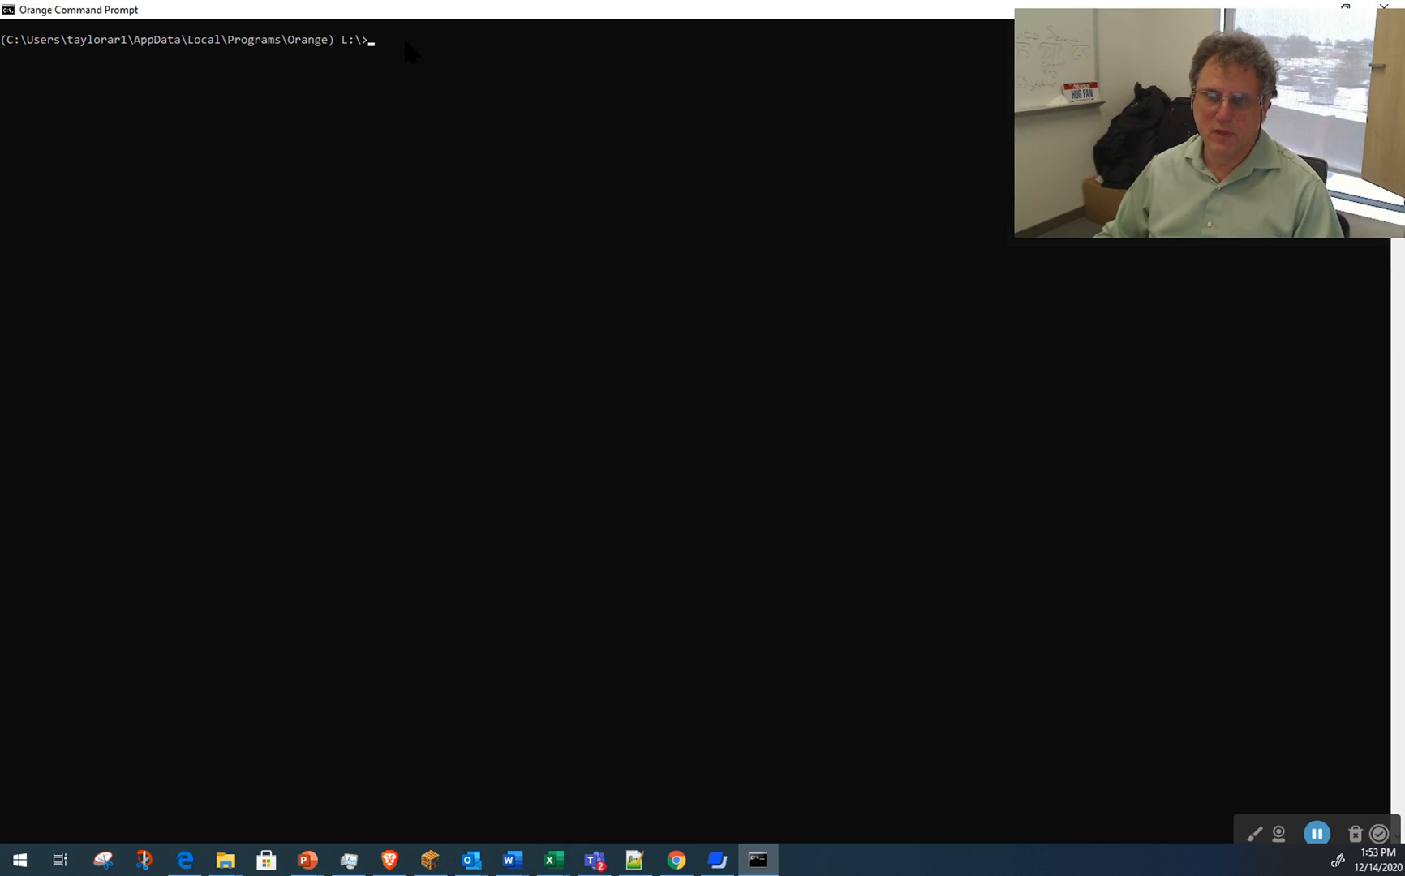
type("pip install Orange3-Geo")
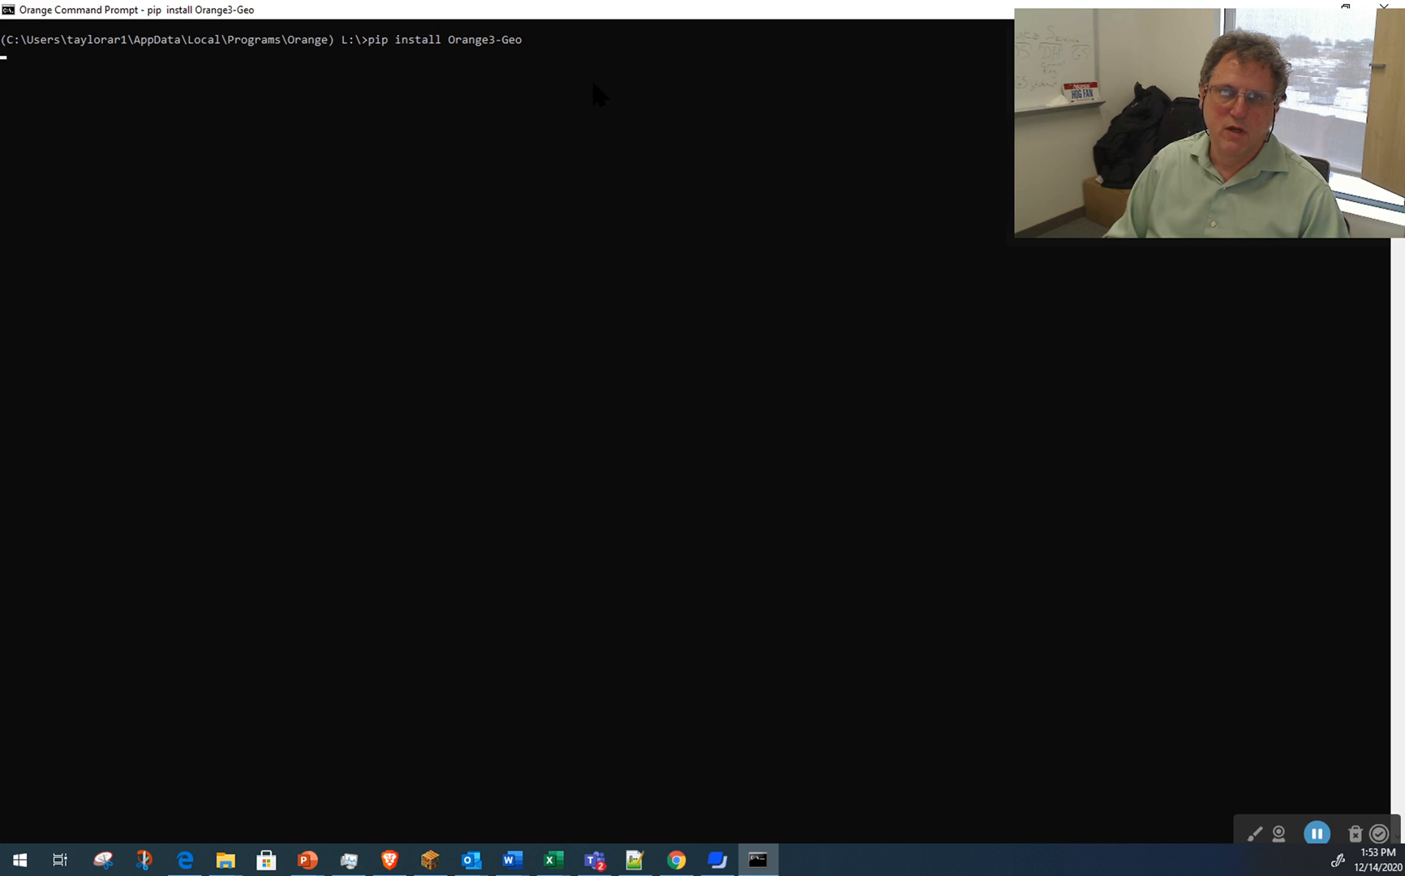
key("Enter")
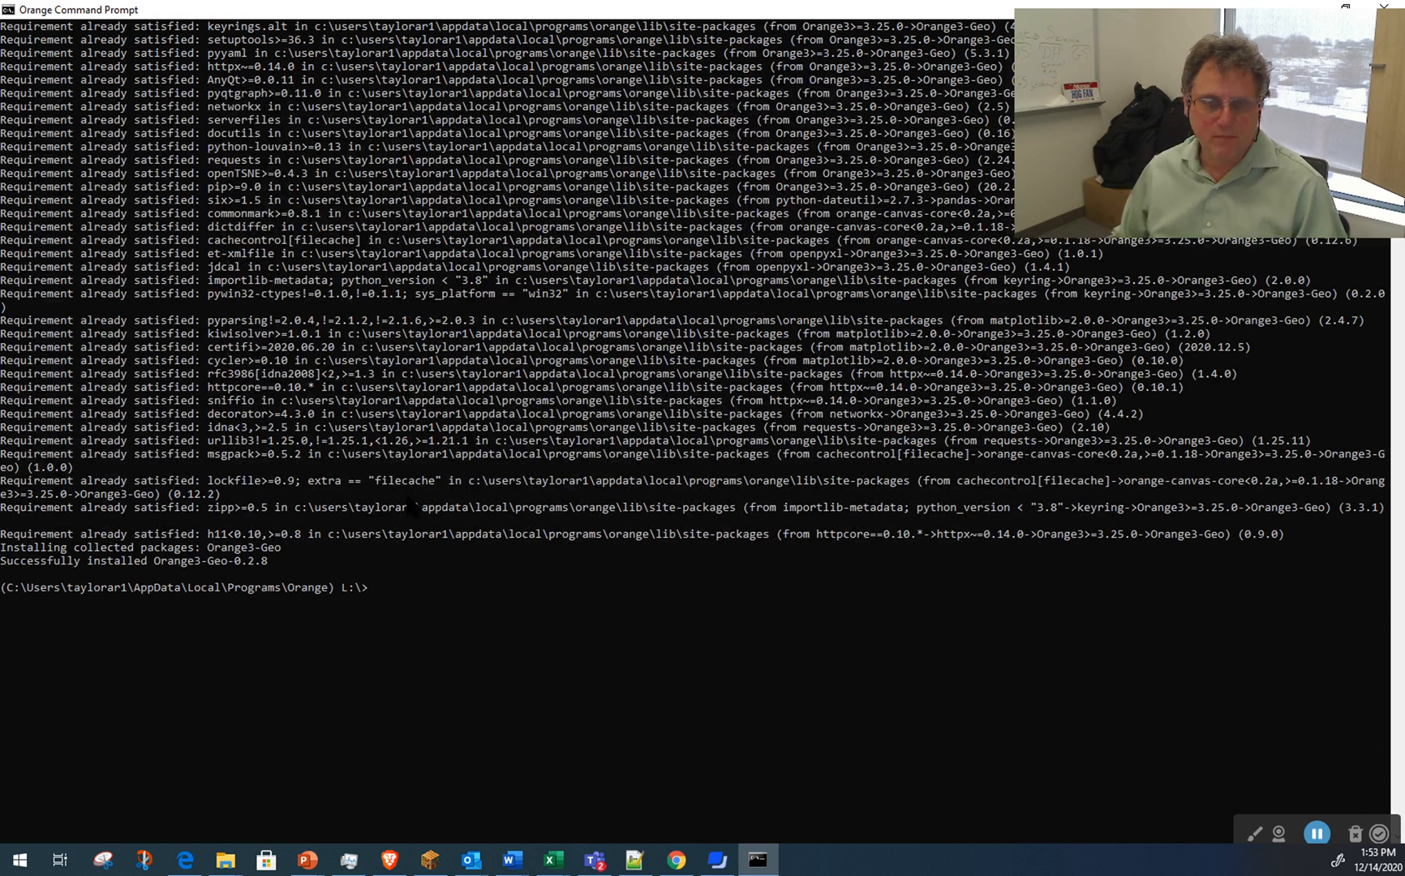
type("exi")
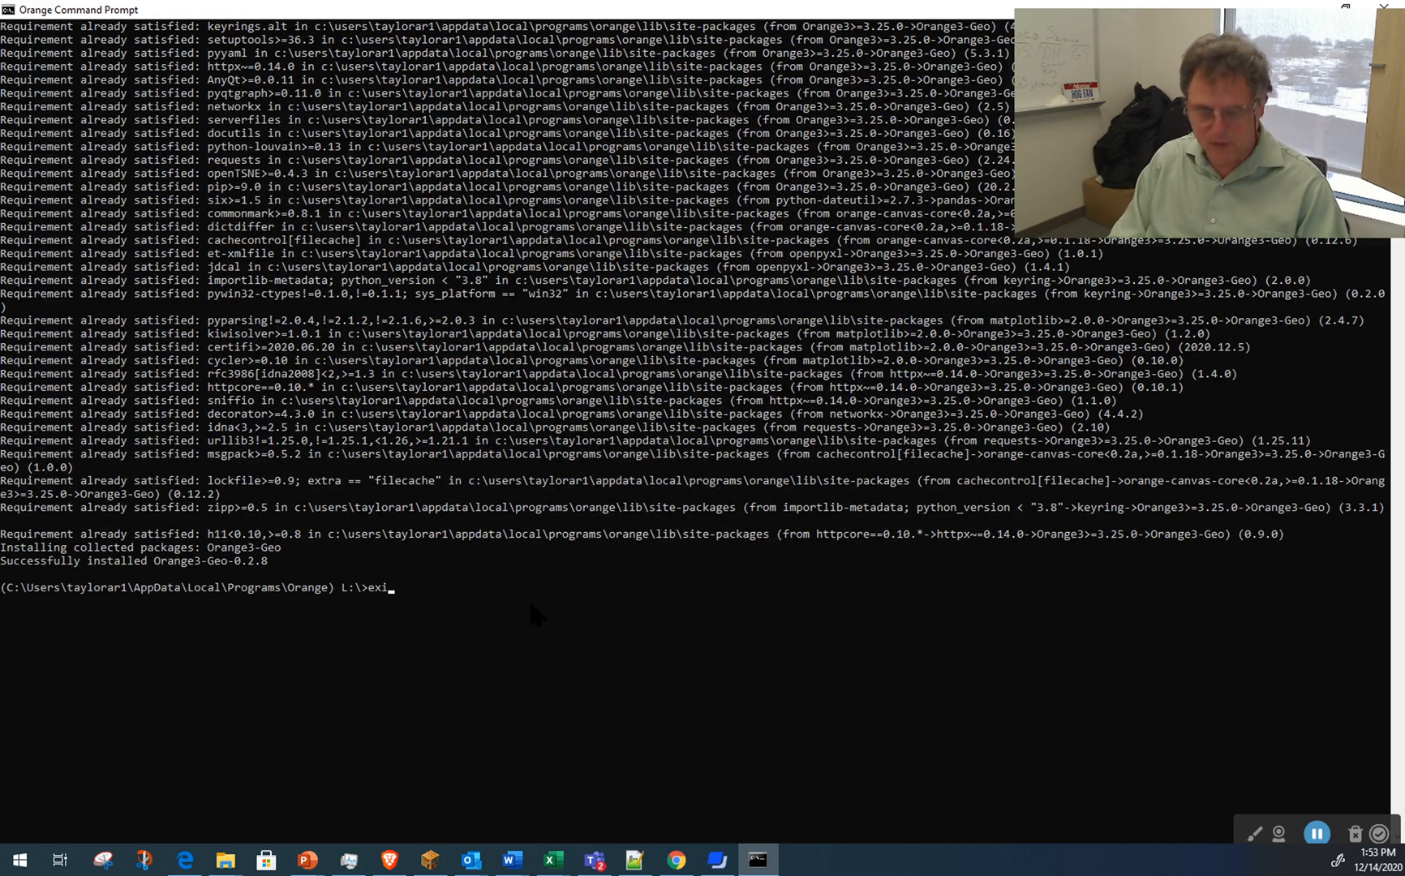
key("Enter")
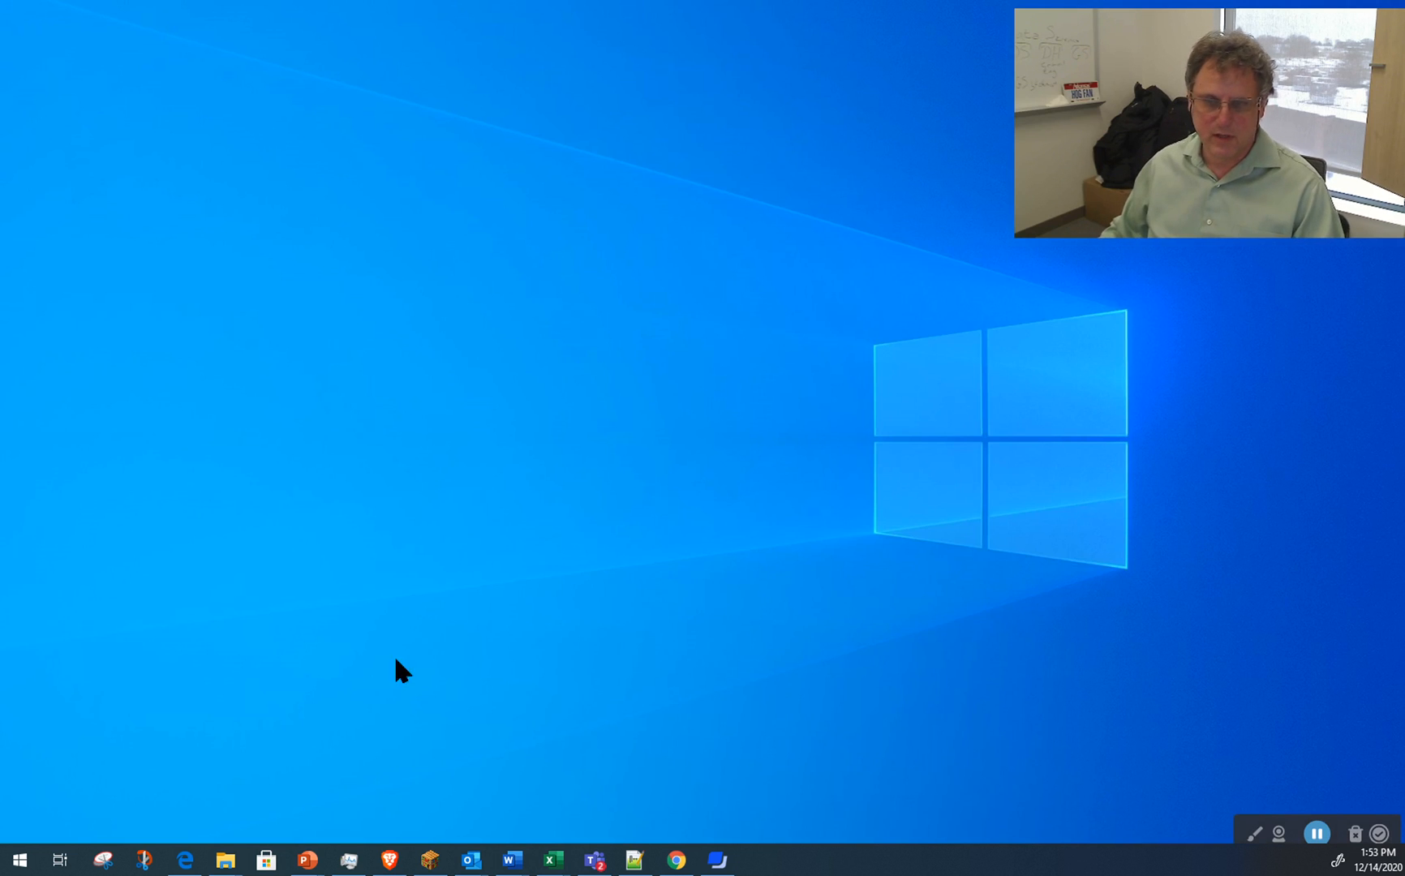
mouse_move(22, 857)
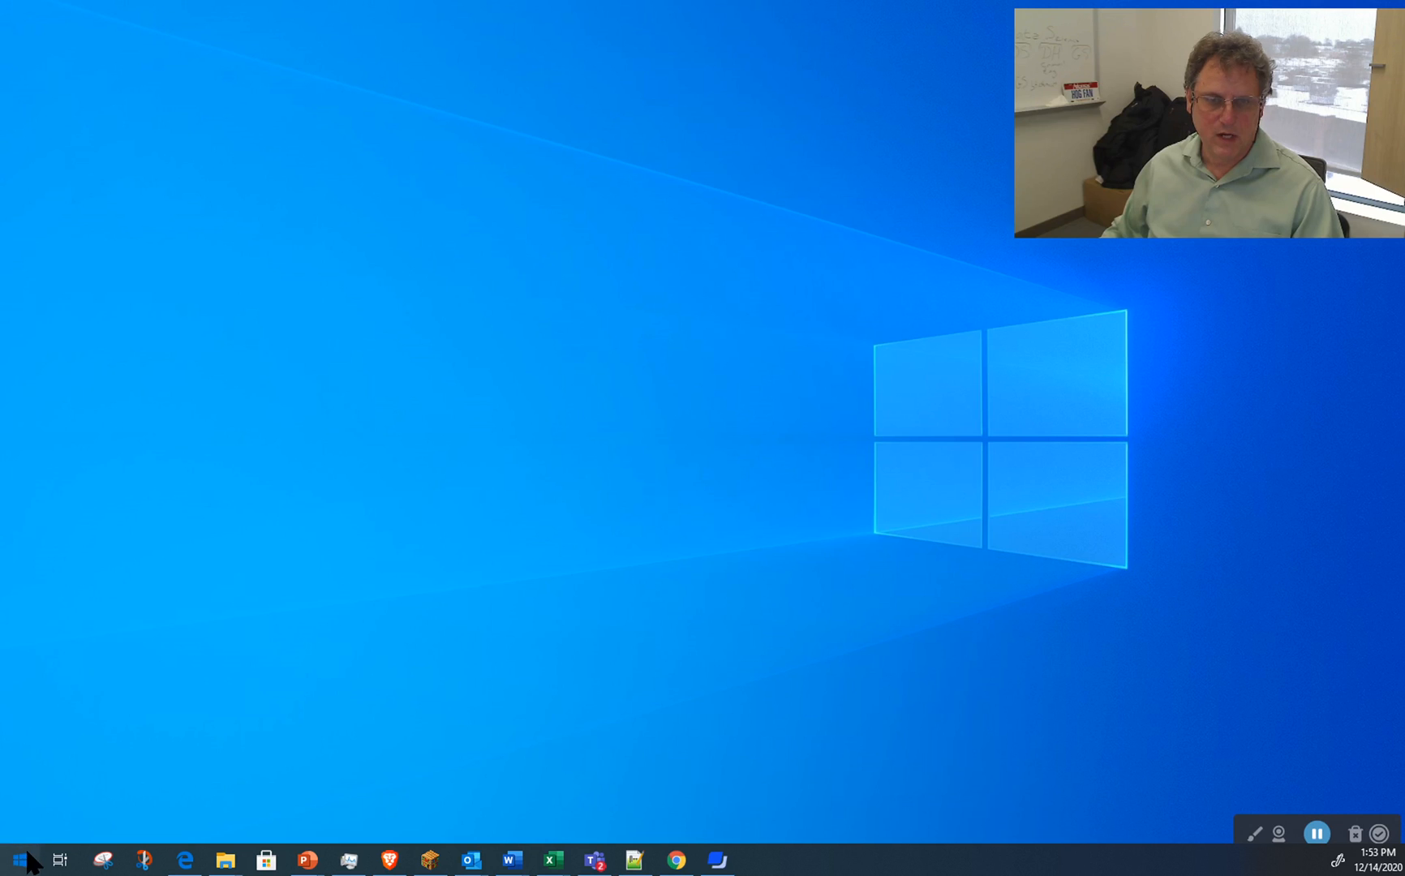
Launch Orange Data Mining from the Start menu.
left_click(16, 858)
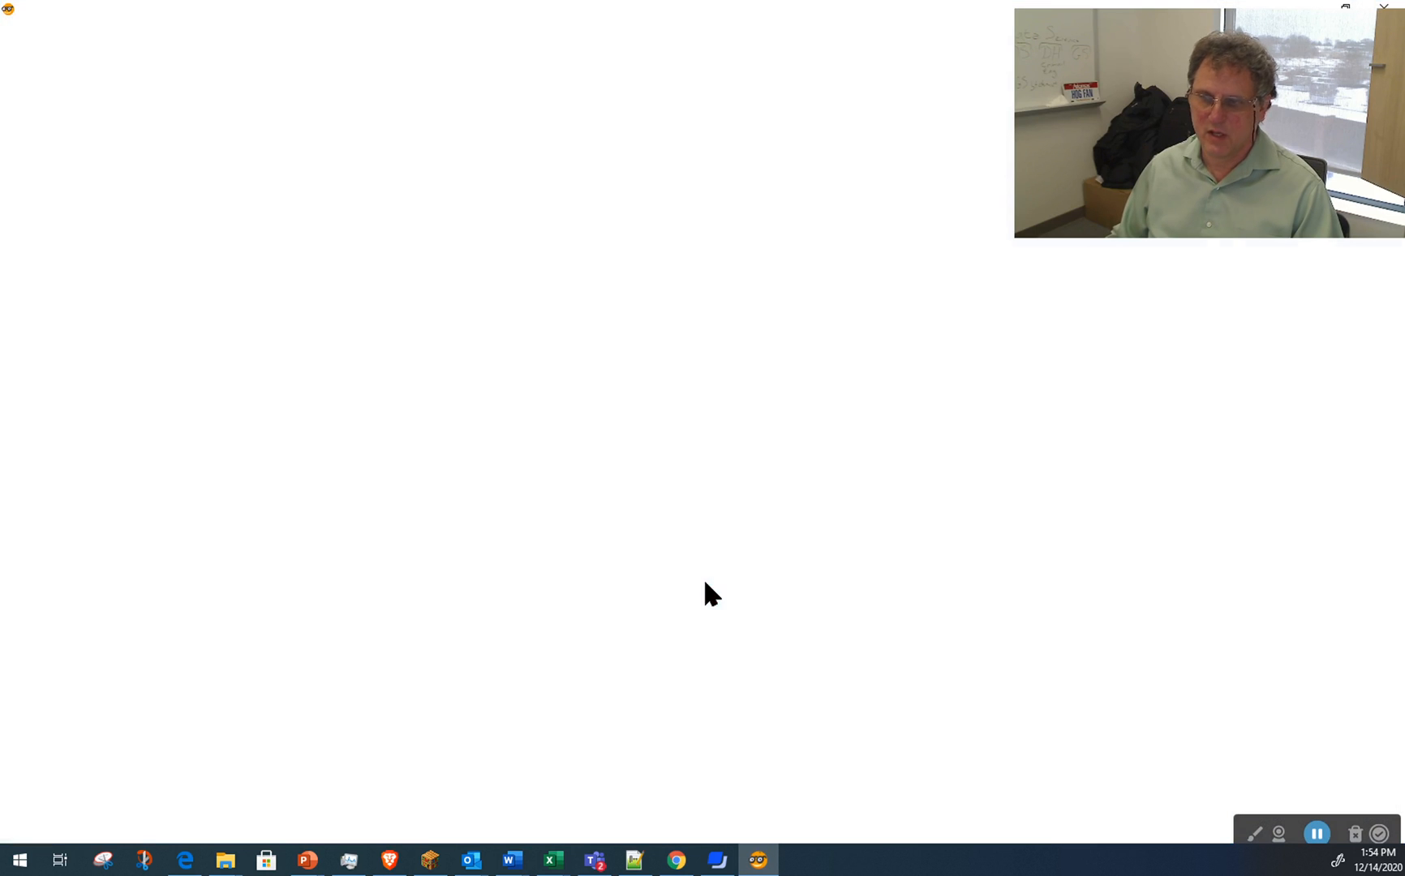
Dismiss the welcome screen and check Options > Add-ons for ticked Orange3-Geo 0.2.8, then cancel.
left_click(758, 860)
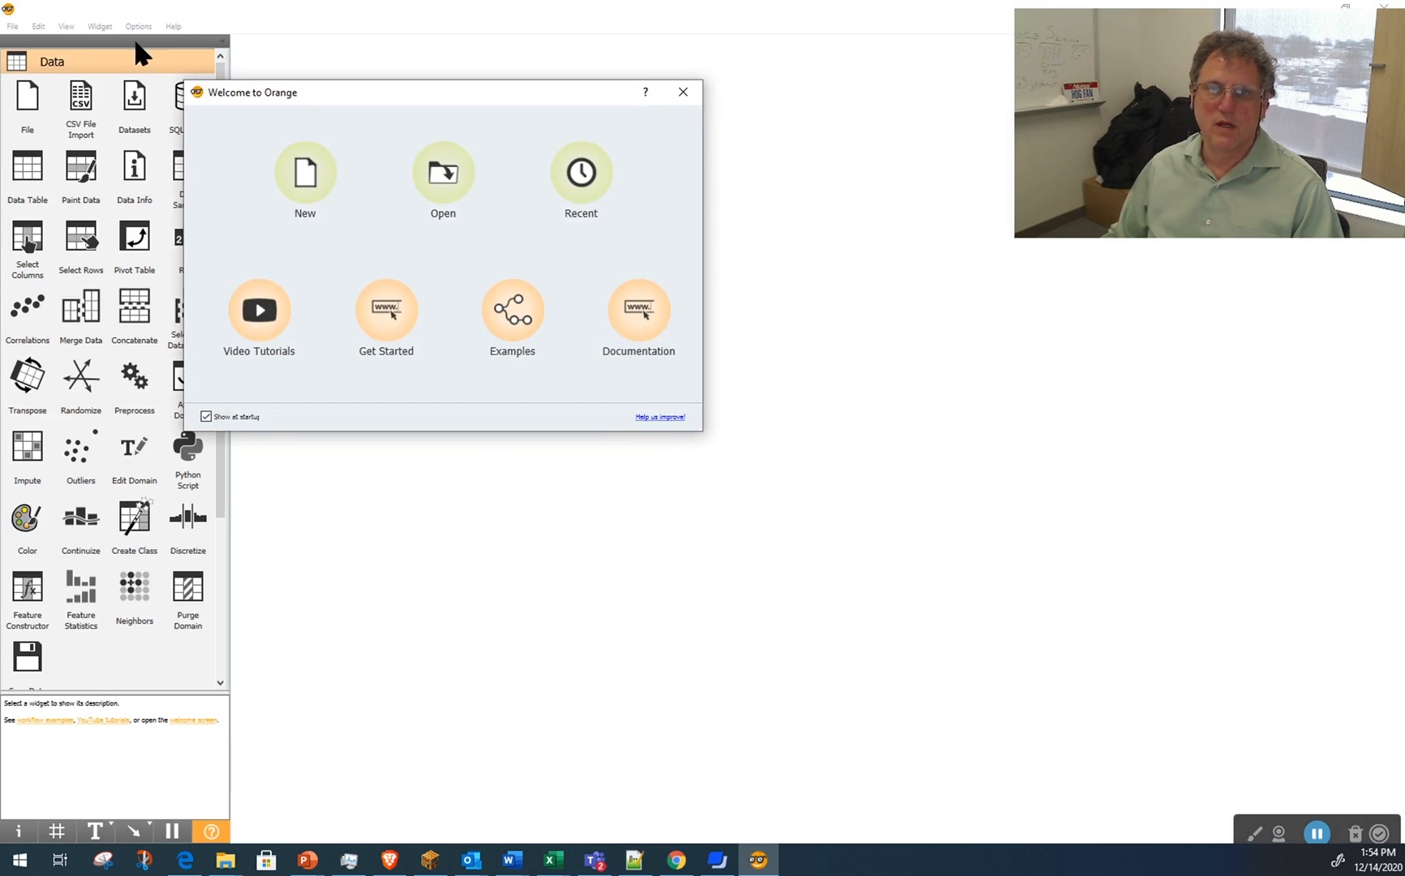
left_click(683, 92)
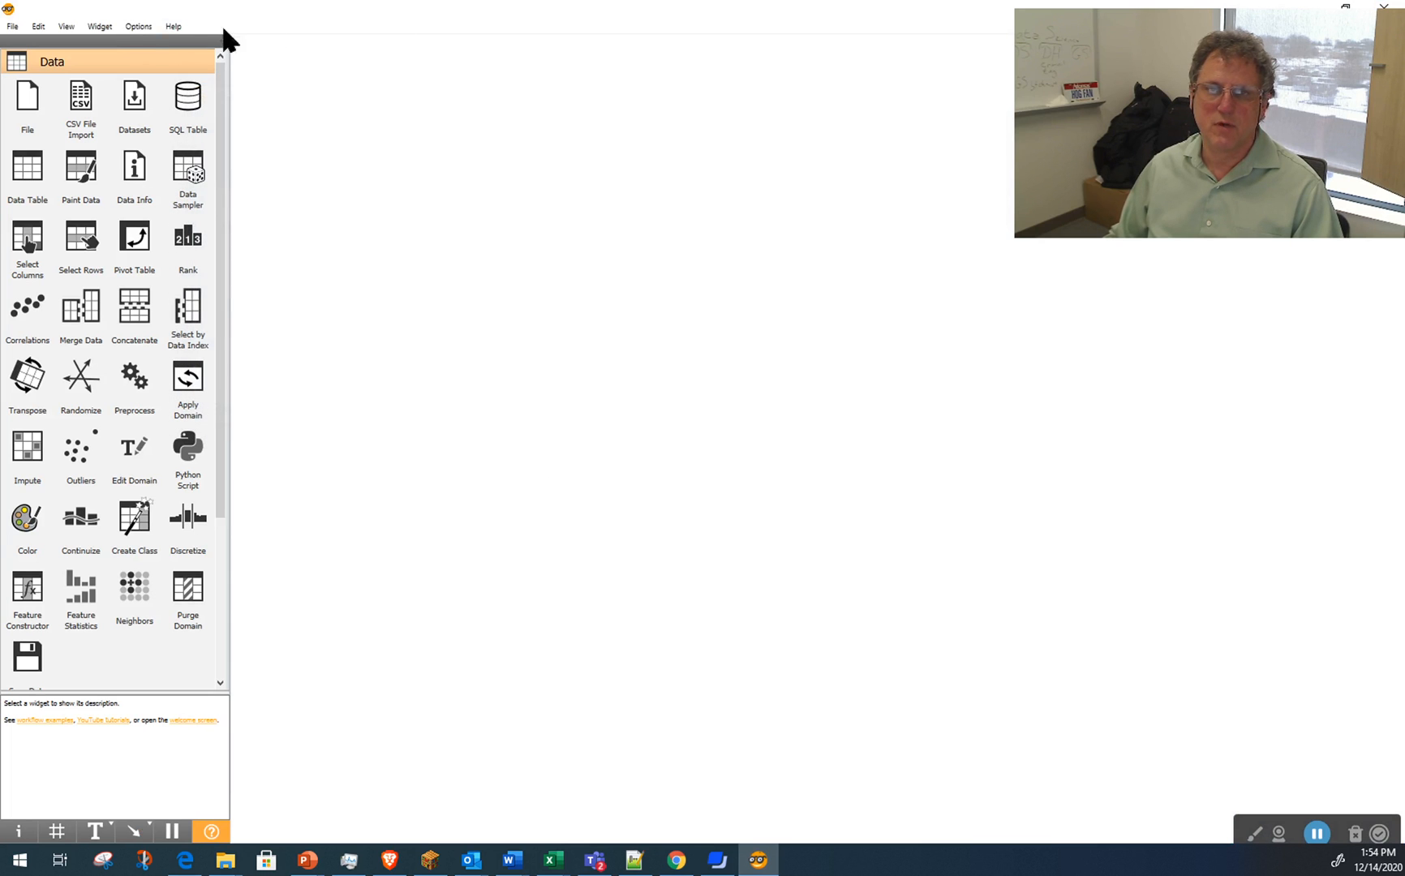
left_click(138, 25)
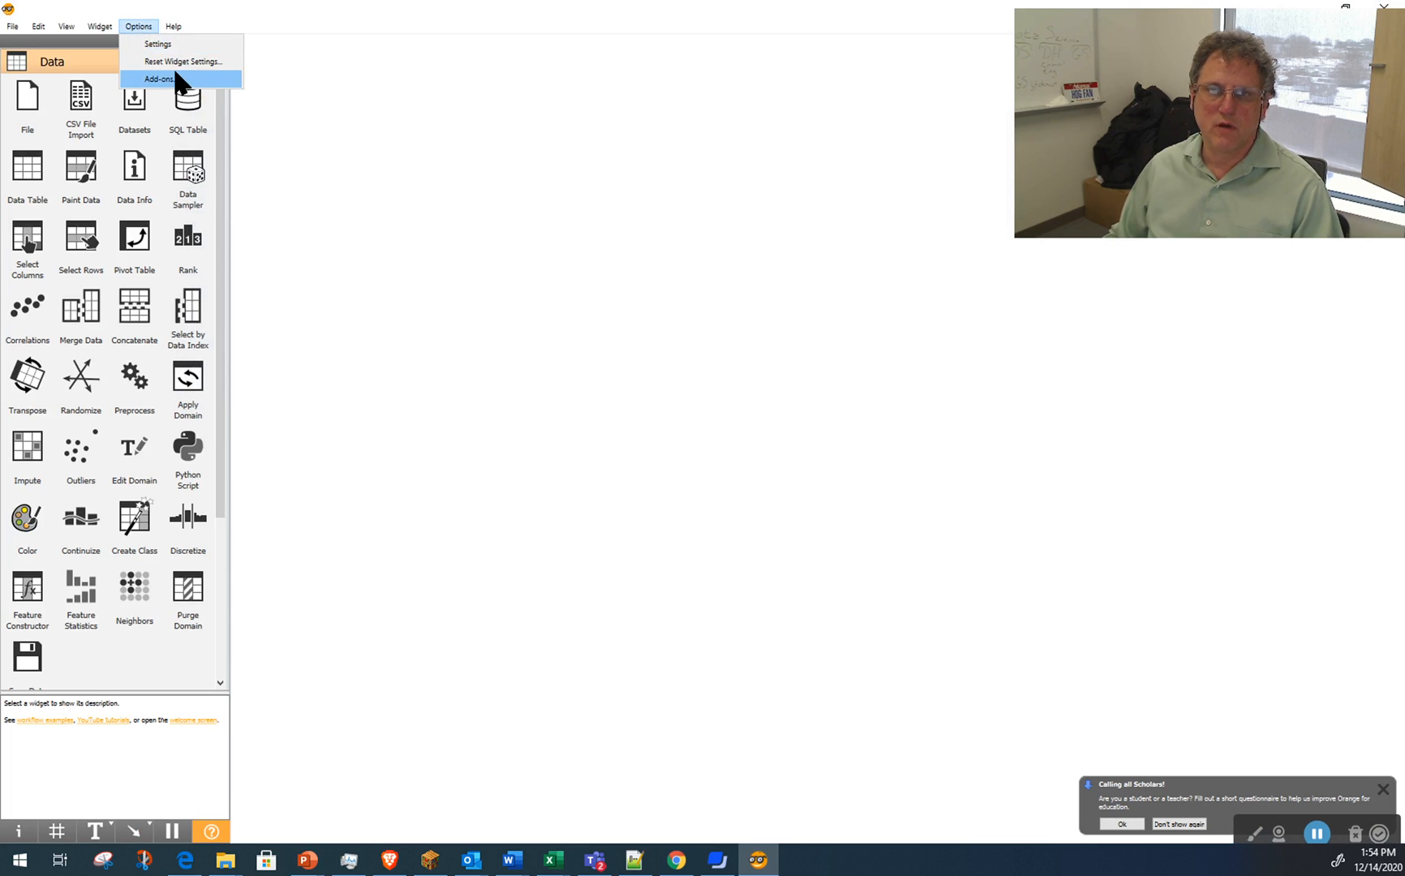
left_click(160, 77)
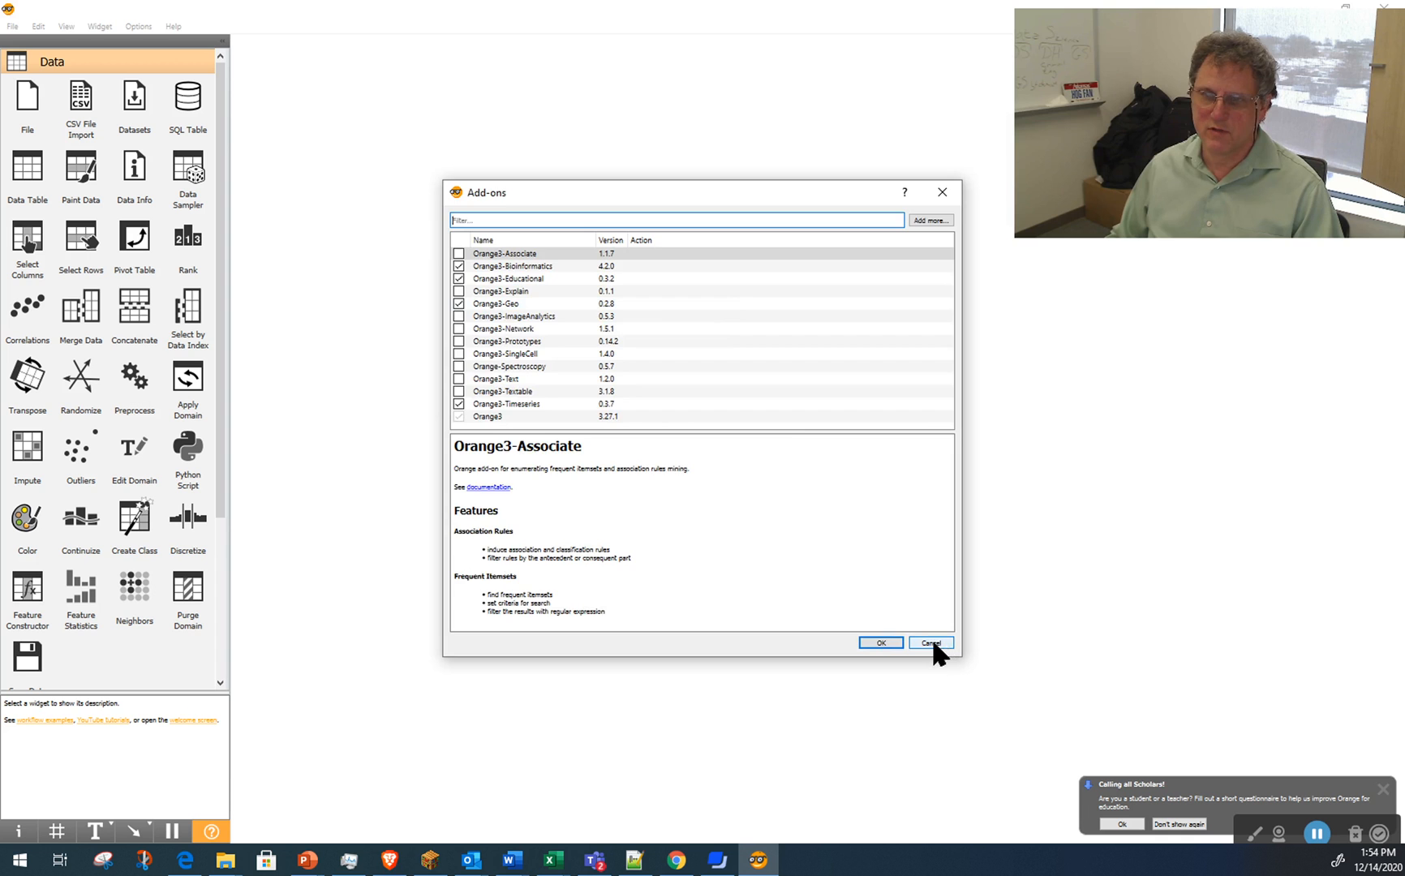
left_click(931, 643)
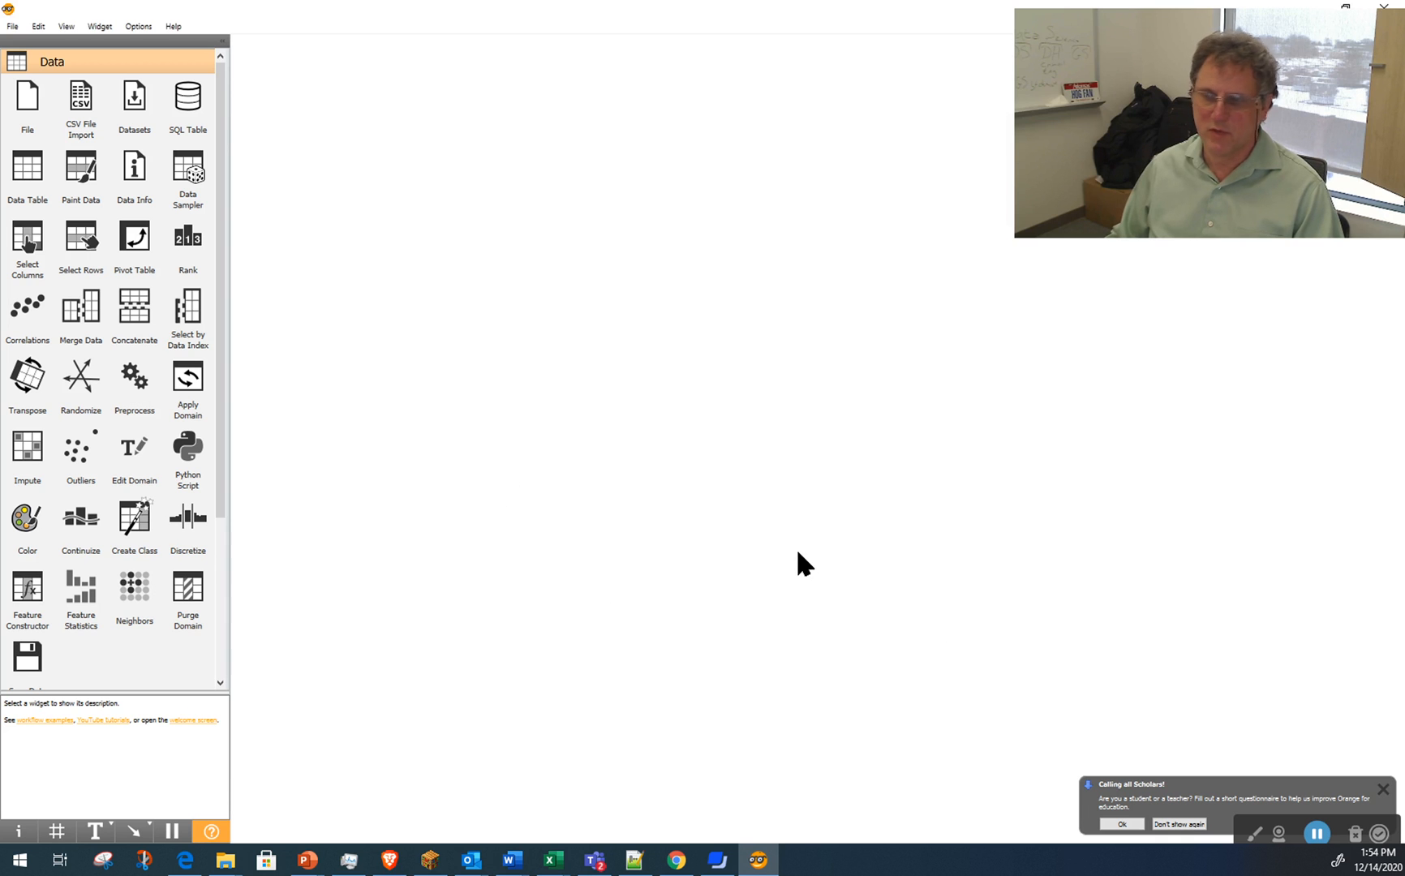